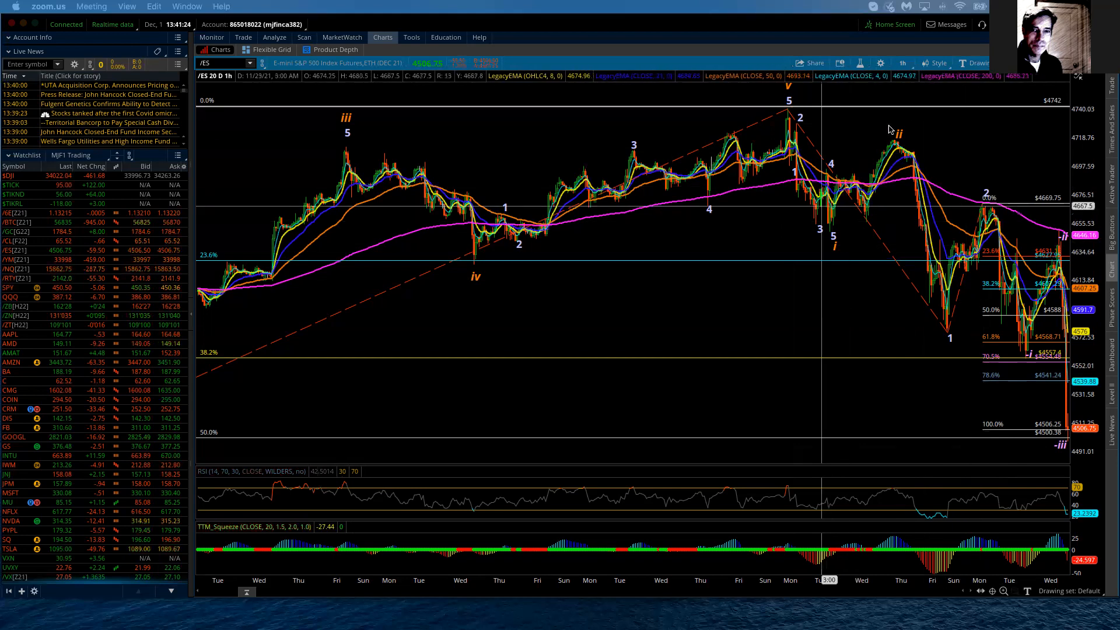
{"action": "mouse_move", "coordinate": [958, 303]}
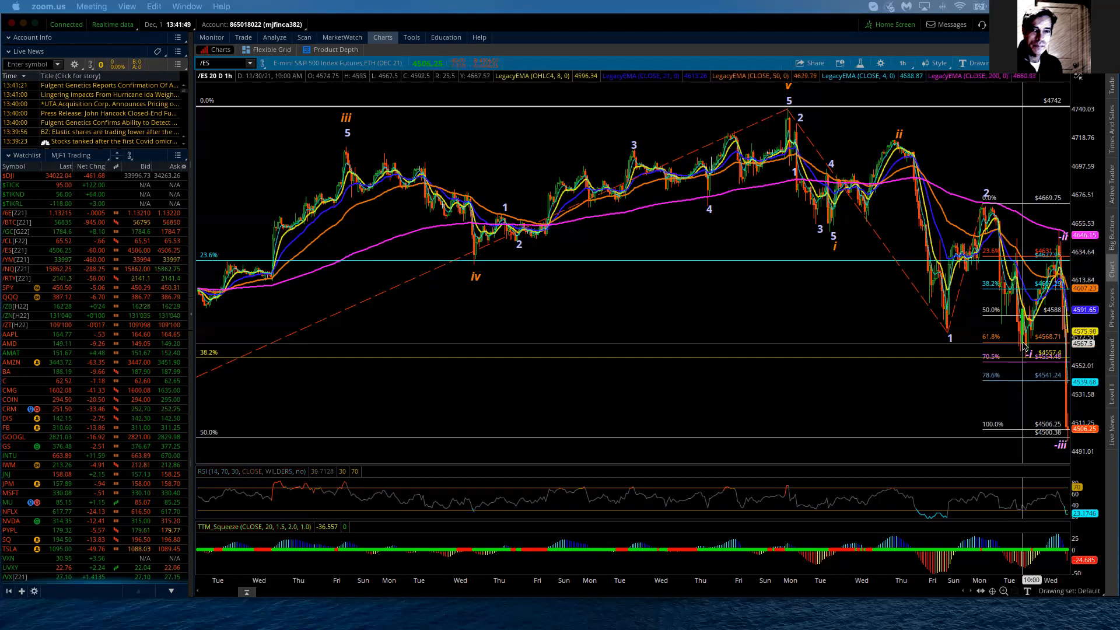
{"action": "mouse_move", "coordinate": [1069, 395]}
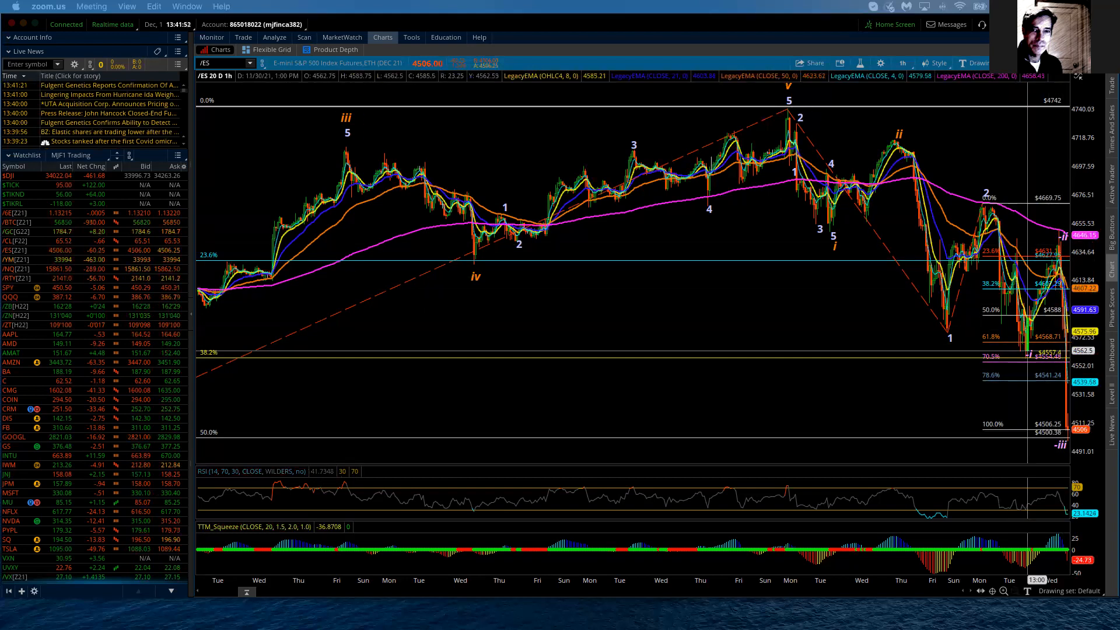
{"action": "mouse_move", "coordinate": [984, 197]}
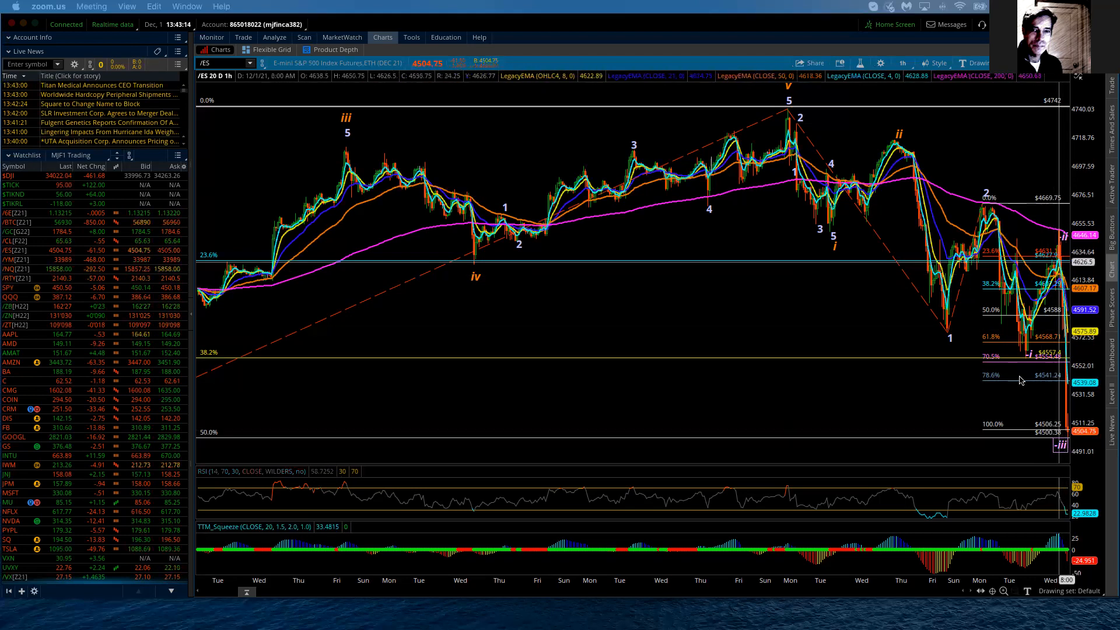
{"action": "mouse_move", "coordinate": [1064, 247]}
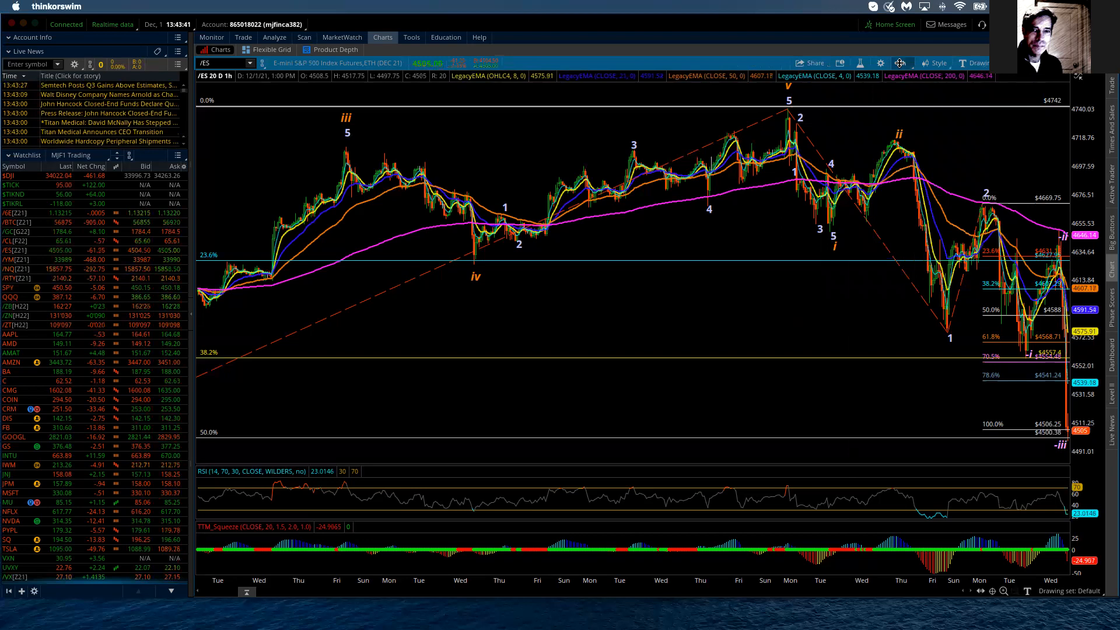
- Switch the /ES chart to the 15m : 5 D : 15m timeframe from Favorites
{"action": "left_click", "coordinate": [904, 63]}
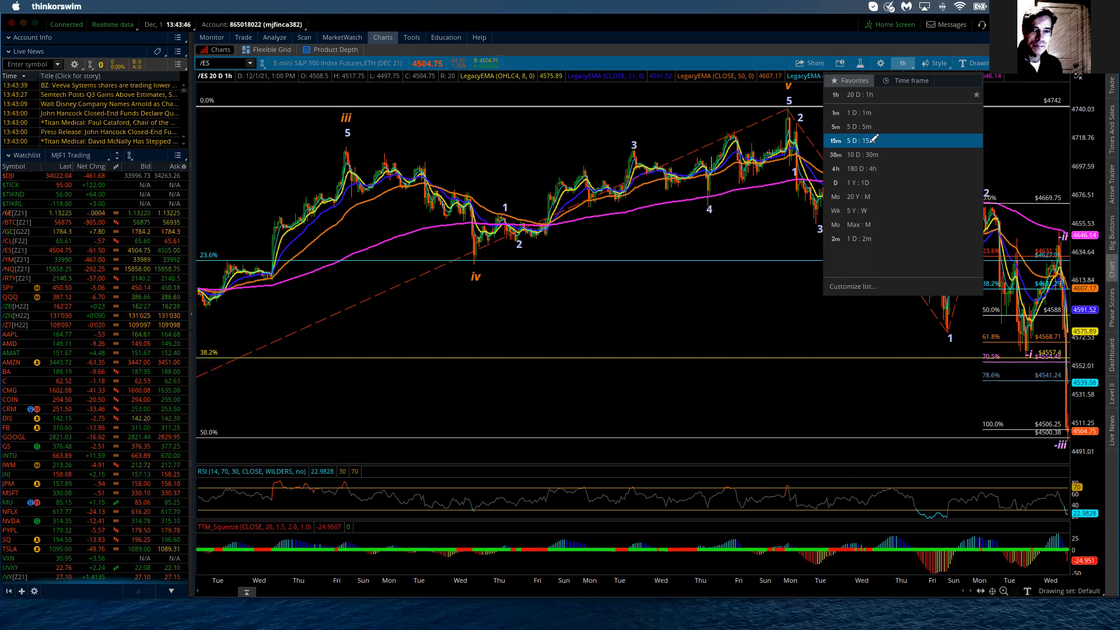
{"action": "left_click", "coordinate": [836, 140]}
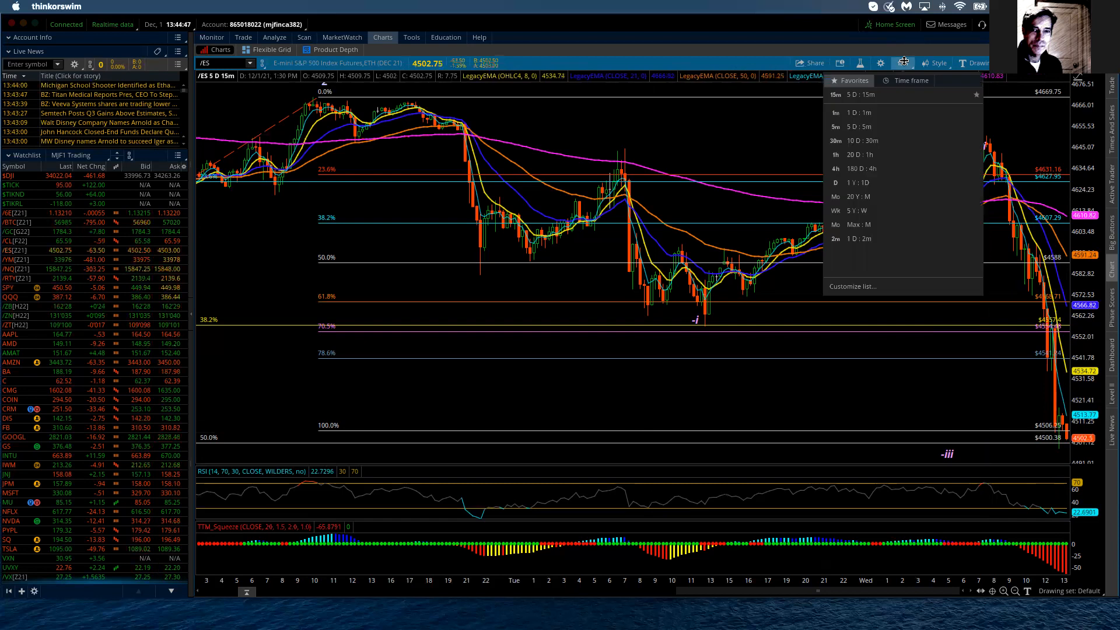
{"action": "mouse_move", "coordinate": [857, 169]}
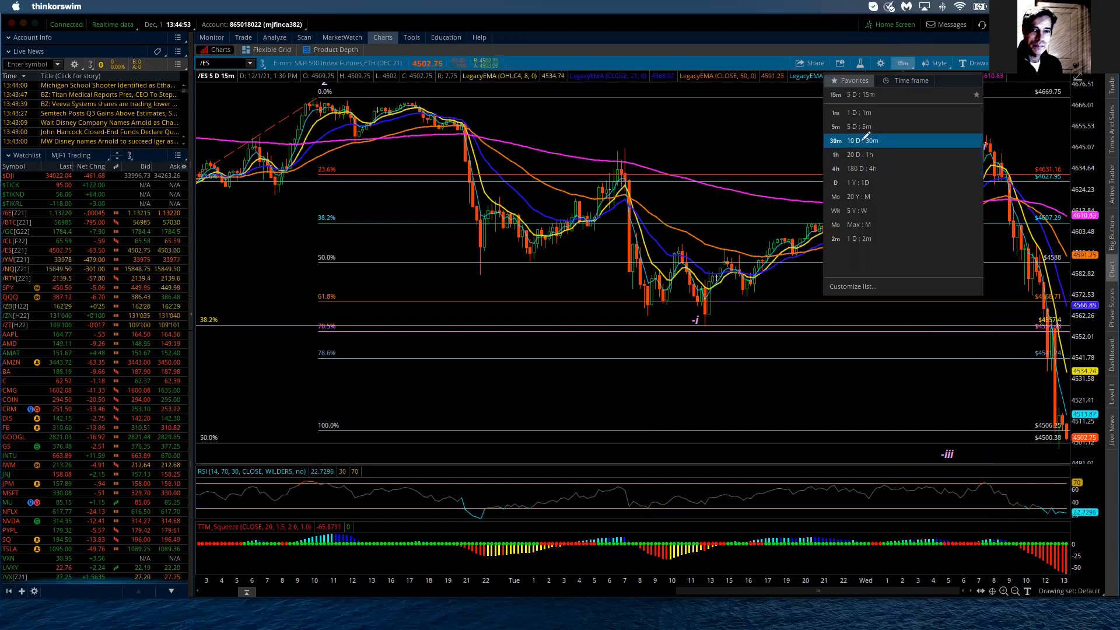
- Select 30m : 10 D : 30m from the timeframe Favorites list
{"action": "left_click", "coordinate": [857, 140]}
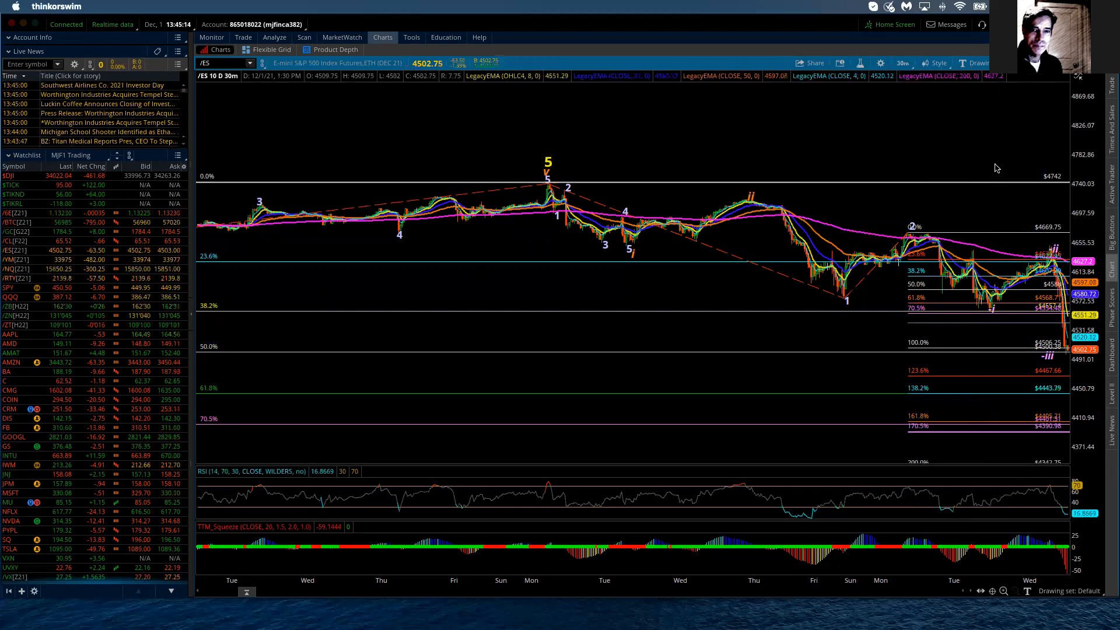
{"action": "mouse_move", "coordinate": [755, 193]}
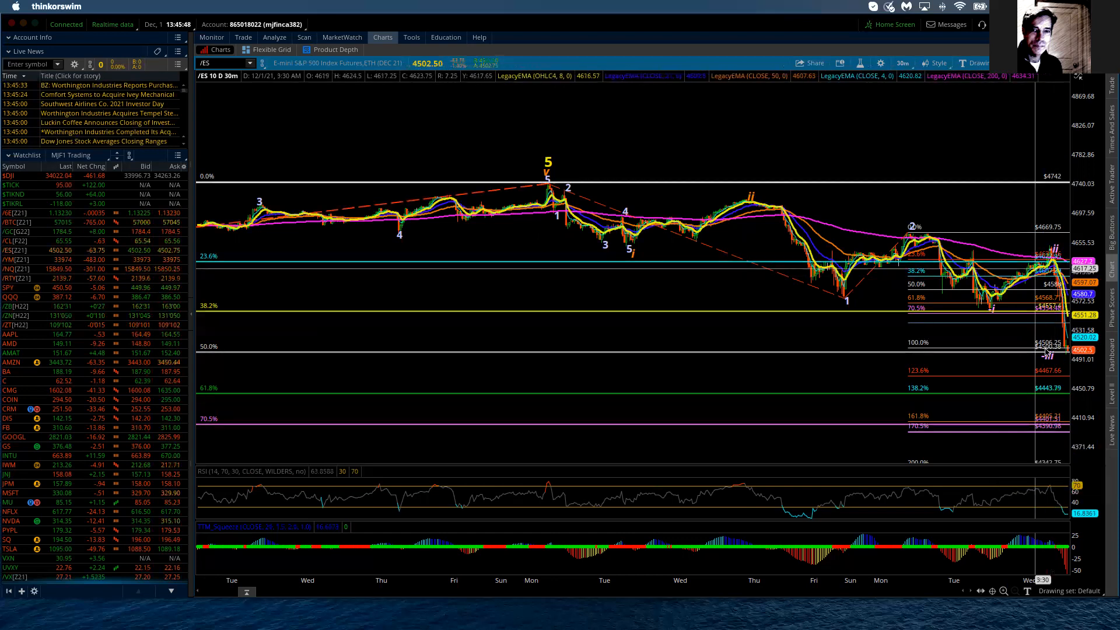
{"action": "mouse_move", "coordinate": [1043, 357]}
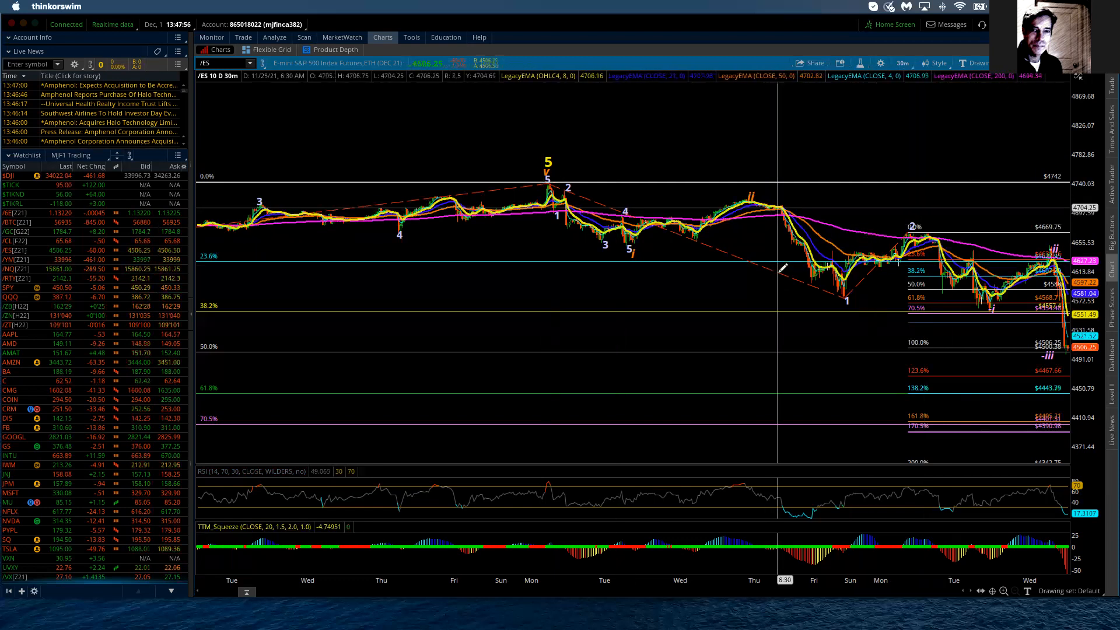
- Open Edit properties for the Fibonacci Extensions1 drawing via its context menu
{"action": "right_click", "coordinate": [783, 268]}
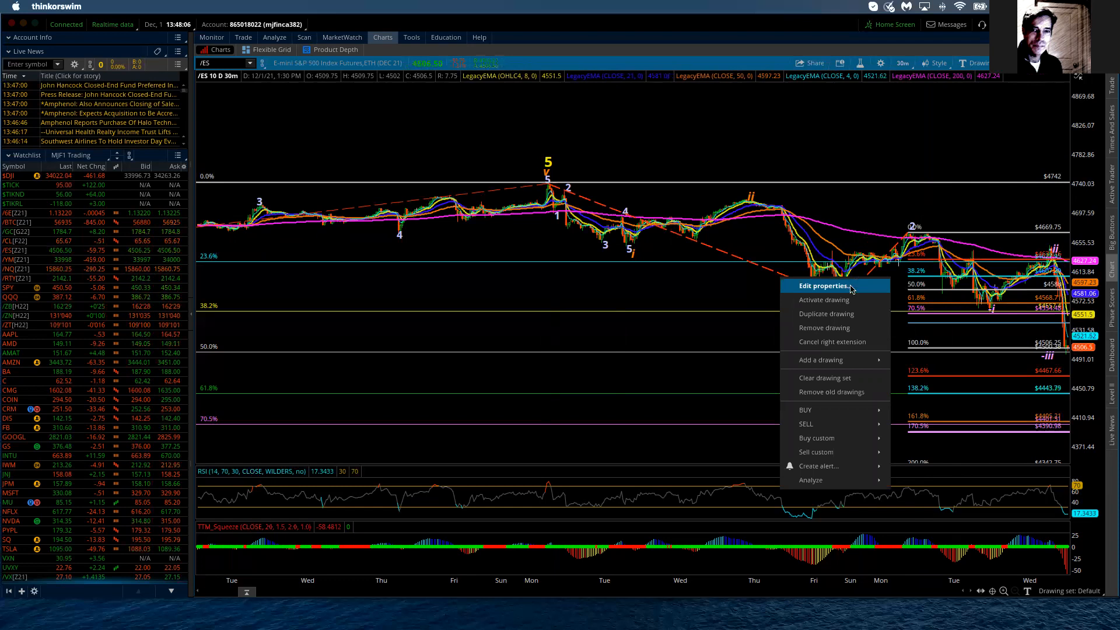
{"action": "left_click", "coordinate": [824, 285]}
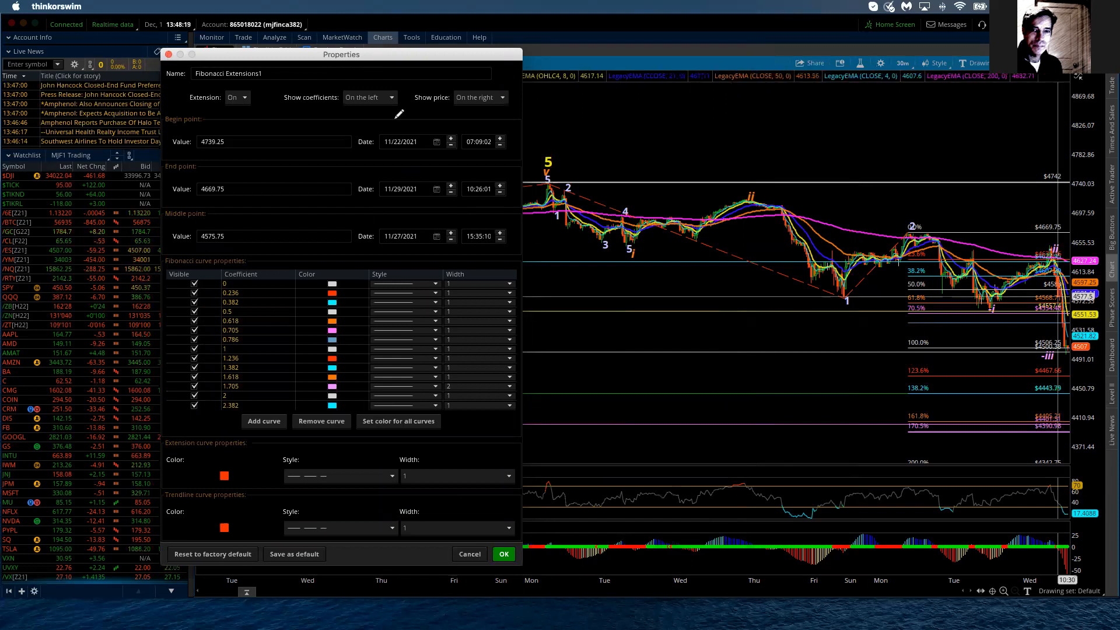
{"action": "left_click", "coordinate": [503, 554]}
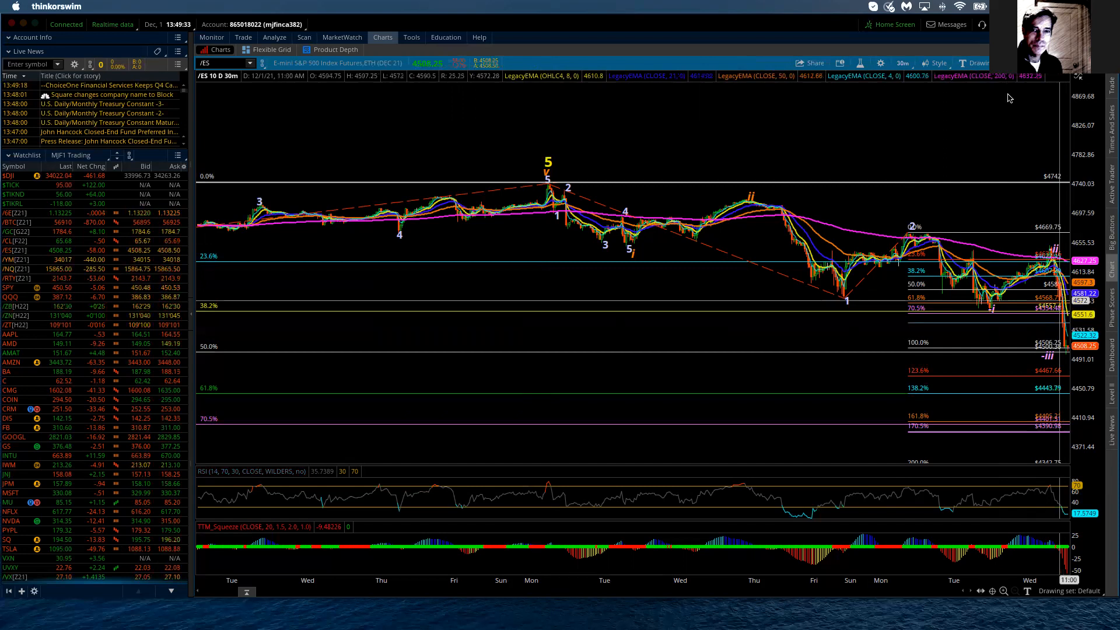
{"action": "mouse_move", "coordinate": [747, 197]}
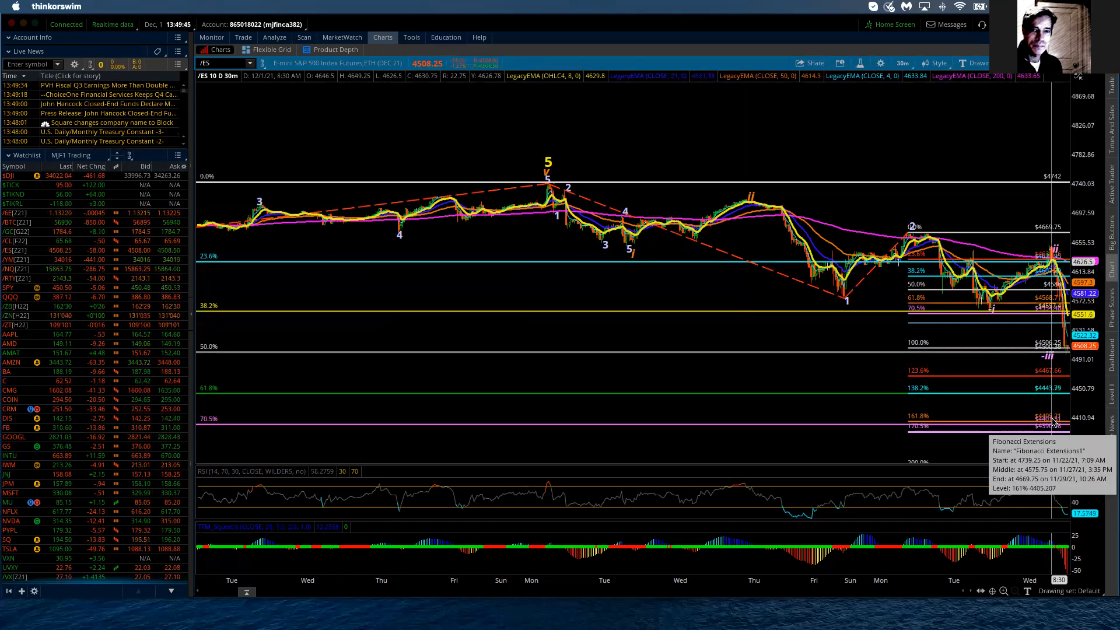
{"action": "mouse_move", "coordinate": [761, 164]}
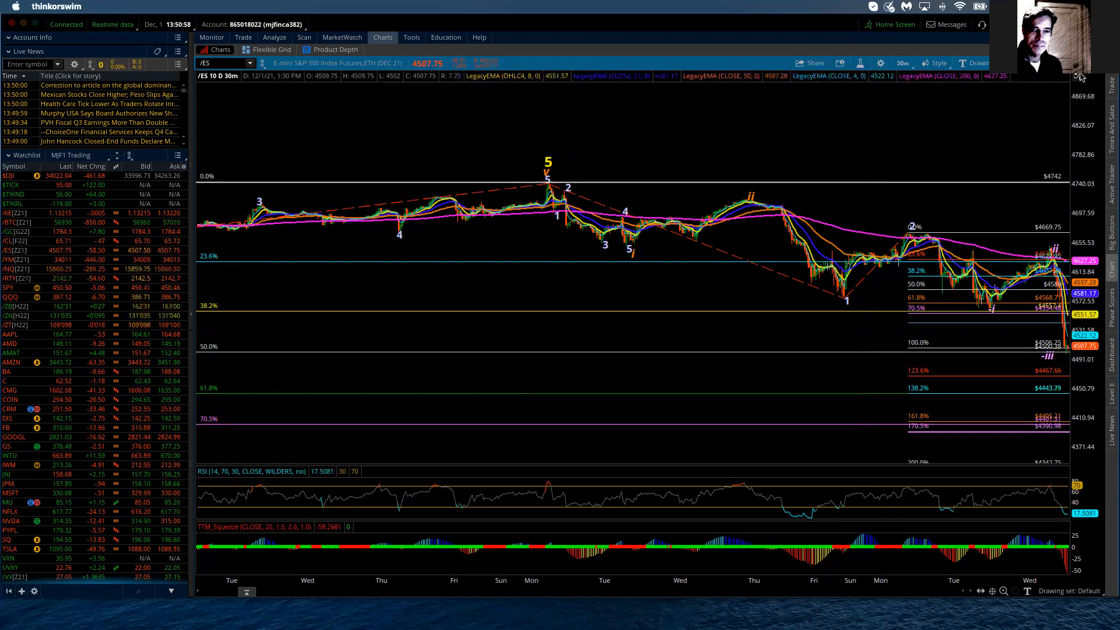
- Fit the price scale and switch the chart to the 1 Y : 1D timeframe
{"action": "left_click", "coordinate": [1082, 77]}
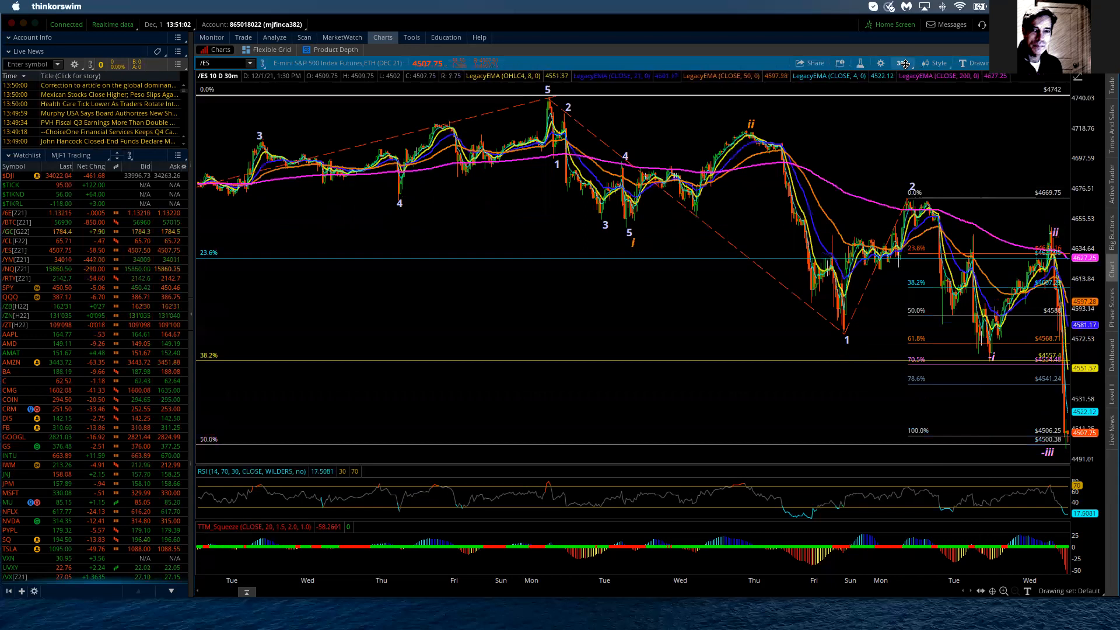
{"action": "left_click", "coordinate": [903, 63]}
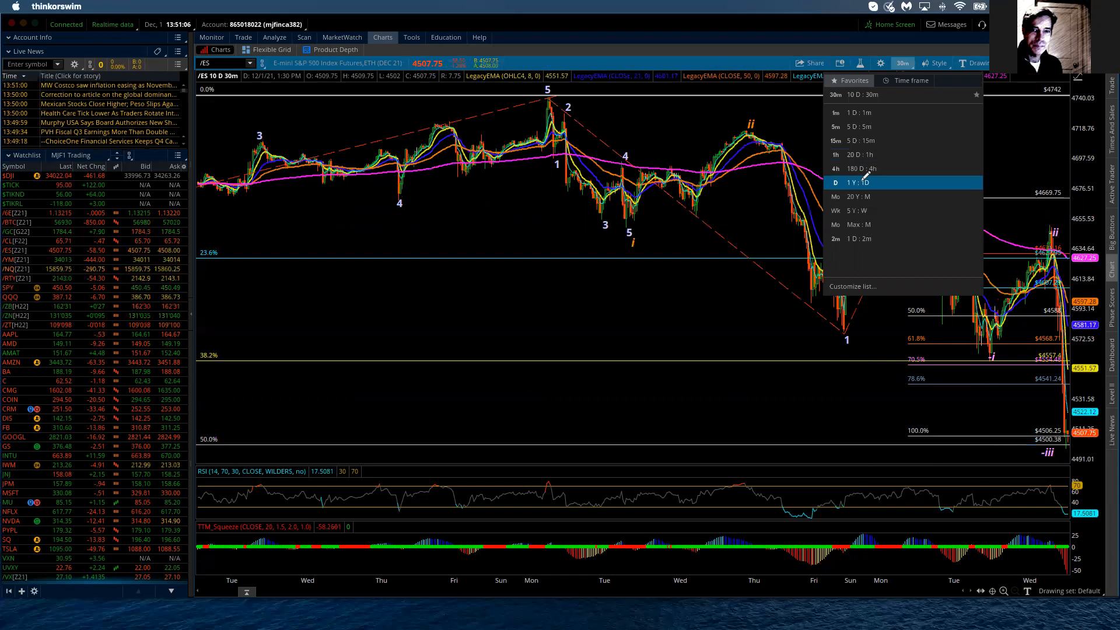
{"action": "left_click", "coordinate": [856, 182]}
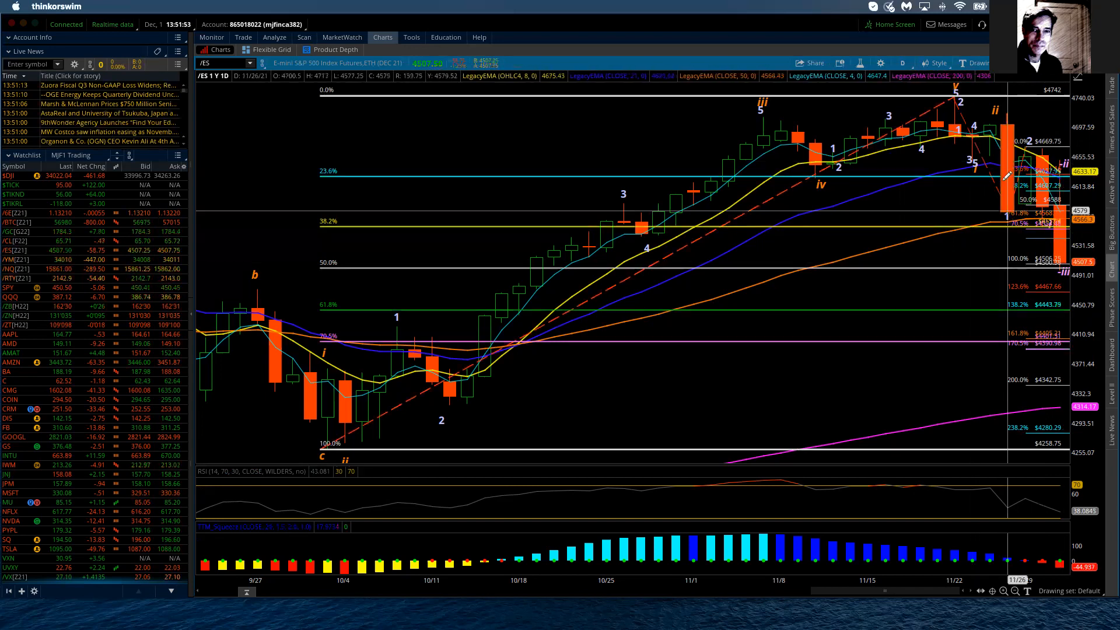
{"action": "mouse_move", "coordinate": [1025, 165]}
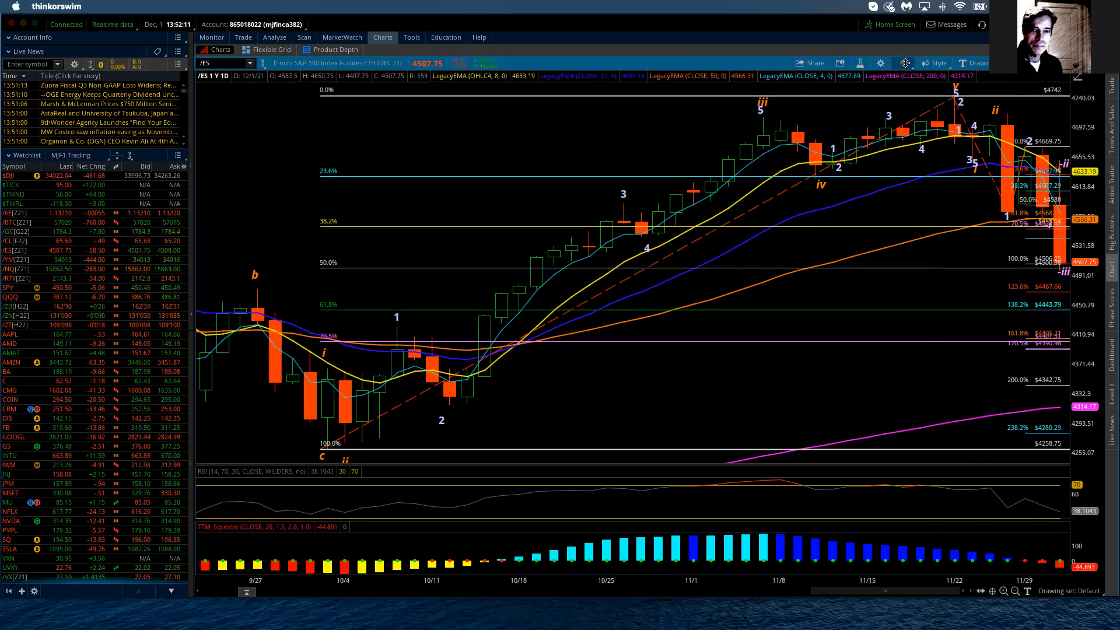
- Switch the chart to 5 Y : W weekly candles, then reopen the timeframe list
{"action": "left_click", "coordinate": [904, 63]}
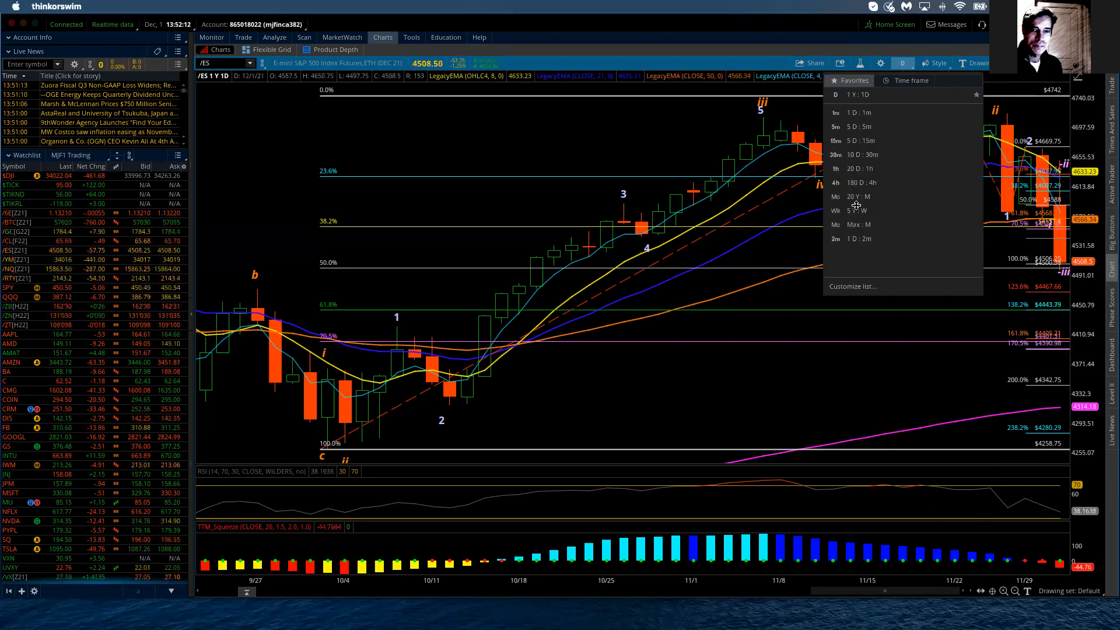
{"action": "left_click", "coordinate": [835, 210]}
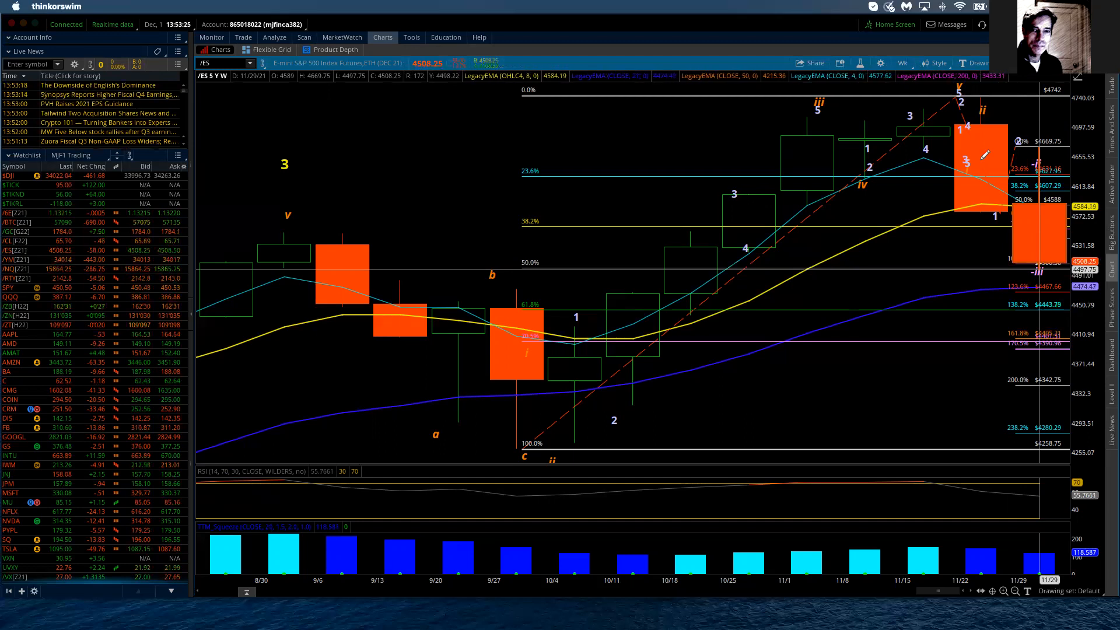
{"action": "left_click", "coordinate": [901, 63]}
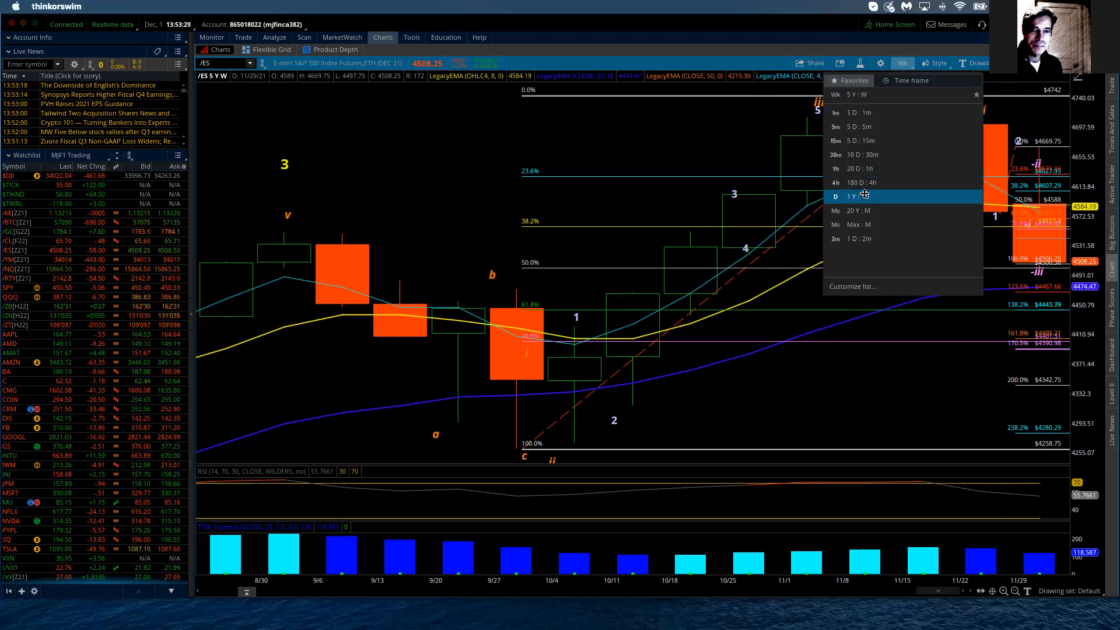
- Return the chart to 1 Y : 1D daily bars, then choose a shorter intraday timeframe
{"action": "left_click", "coordinate": [860, 196]}
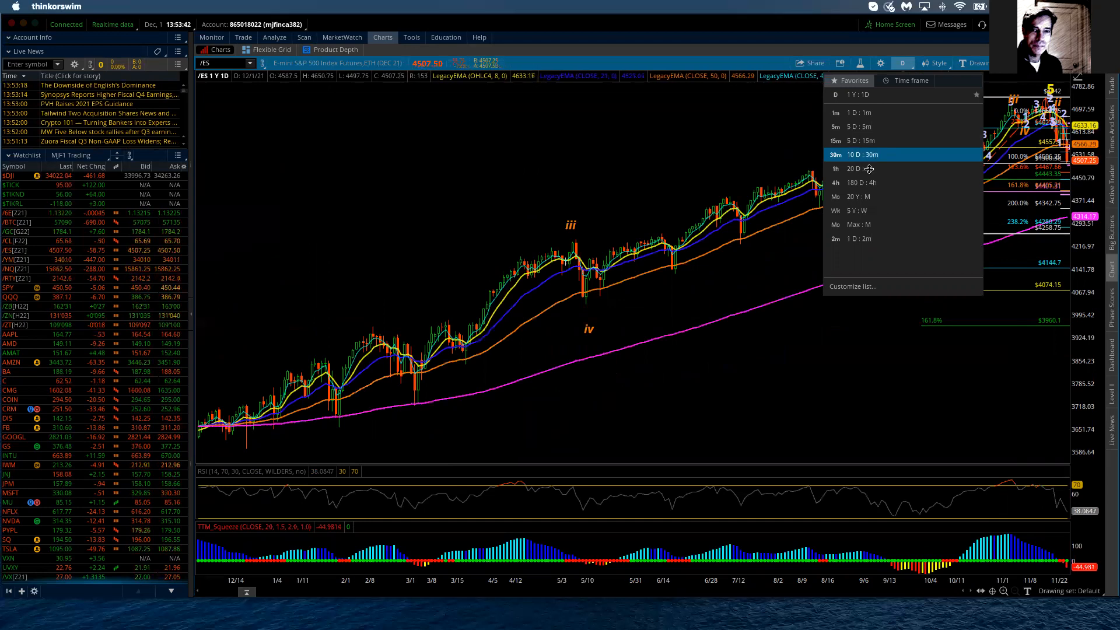
{"action": "left_click", "coordinate": [836, 169]}
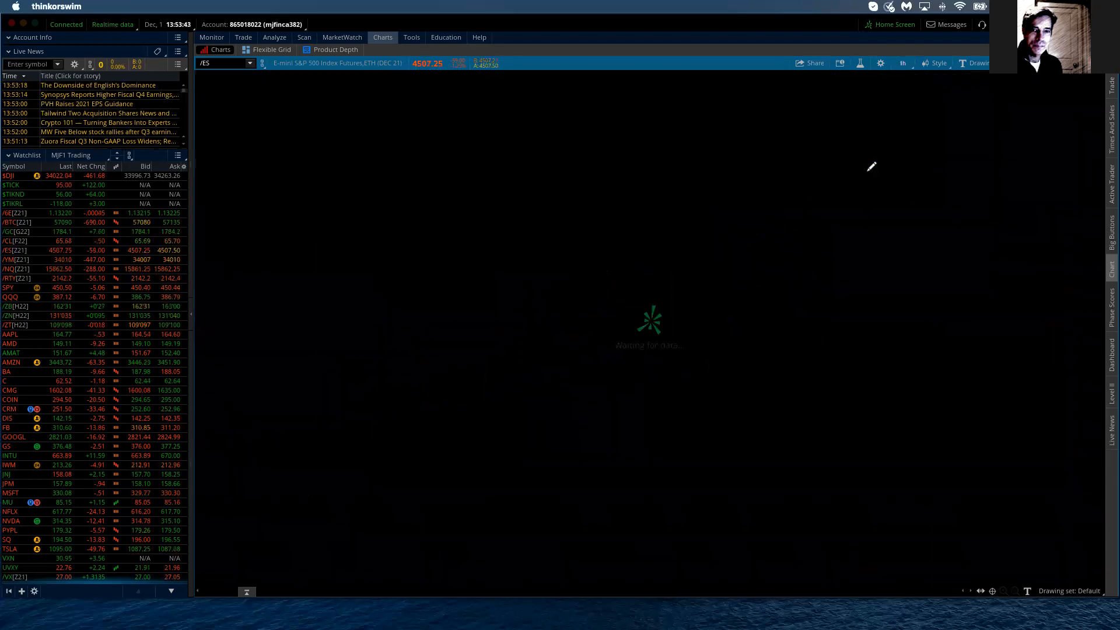